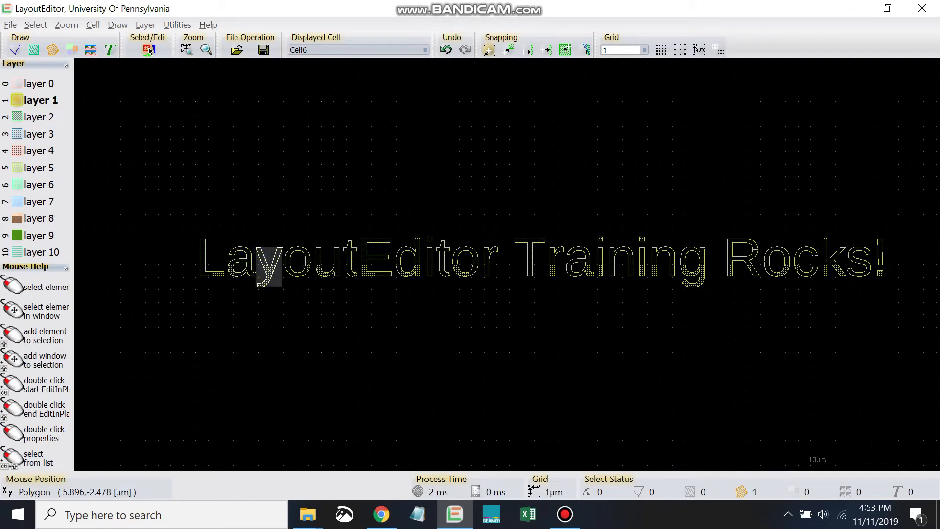
# Bring up the editing options for the selected letter y to begin Move/Scale
pyautogui.rightClick(270, 264)
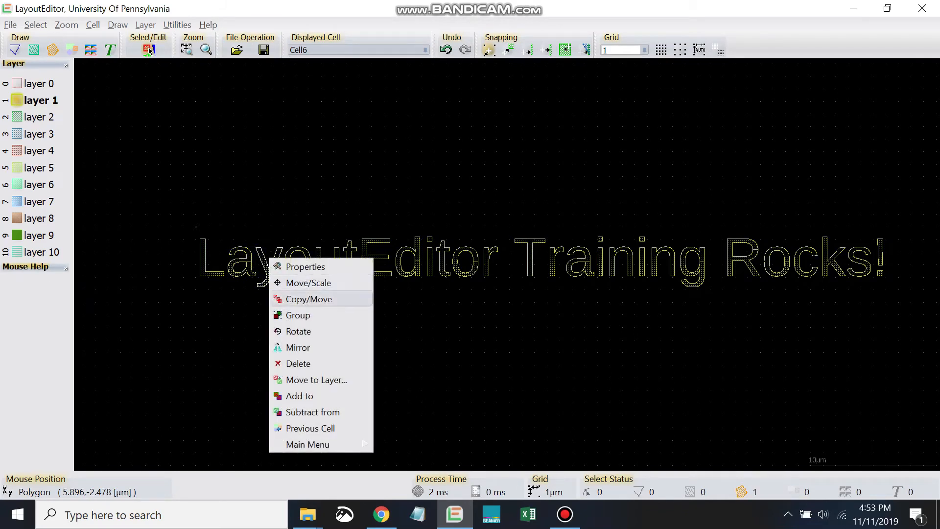
pyautogui.moveTo(307, 282)
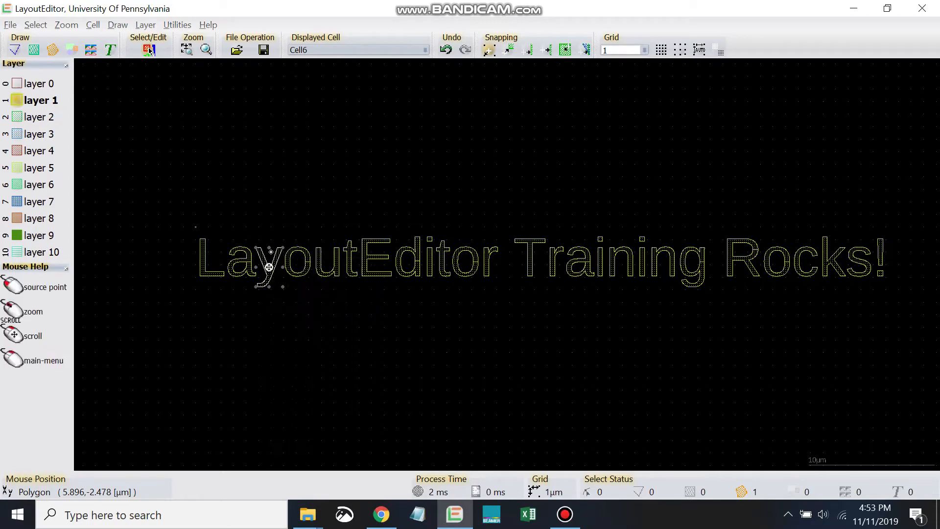
pyautogui.moveTo(270, 270)
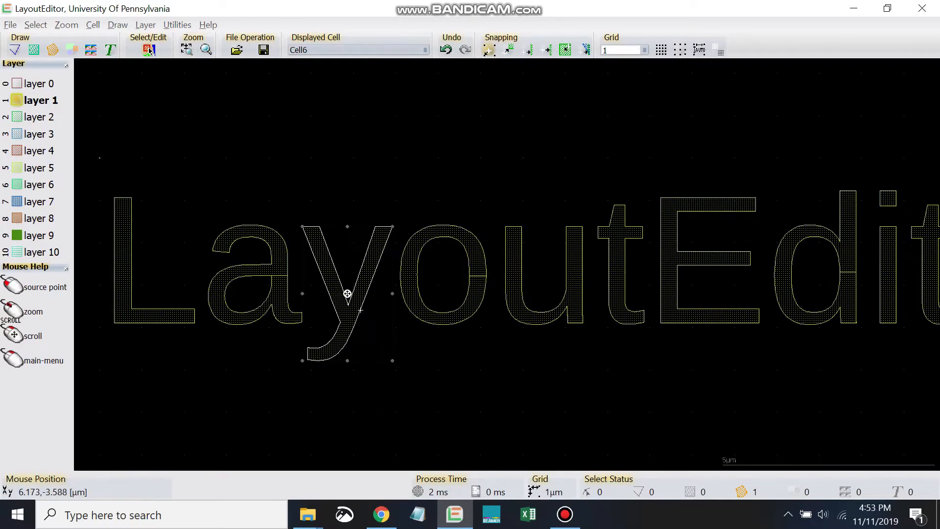
pyautogui.moveTo(398, 338)
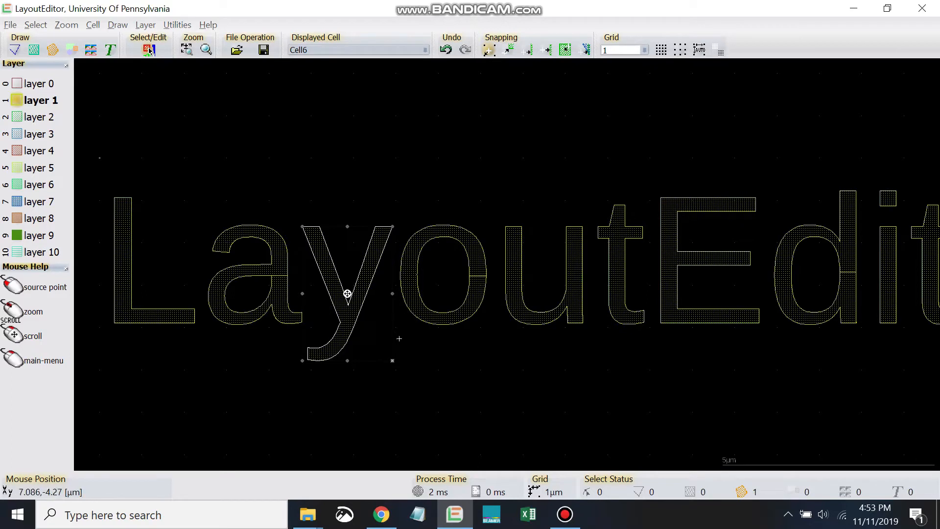
pyautogui.moveTo(404, 354)
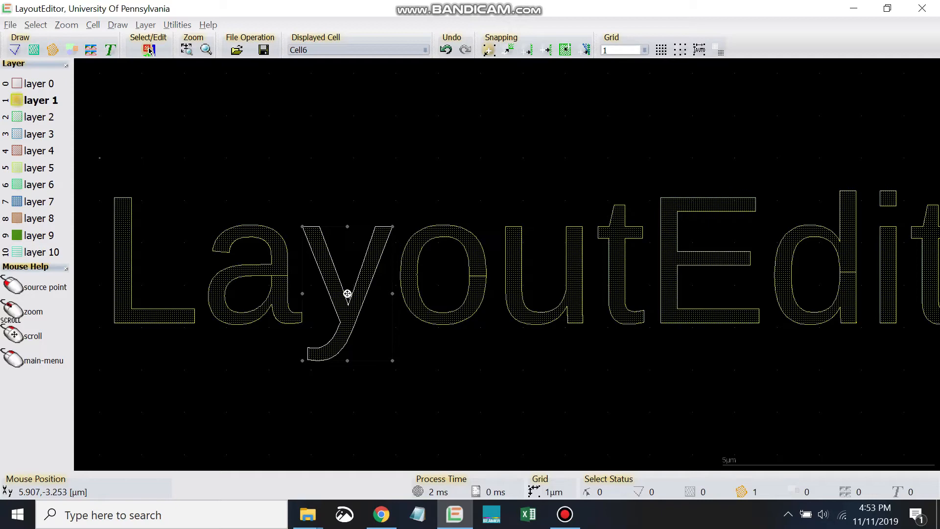
pyautogui.moveTo(347, 295)
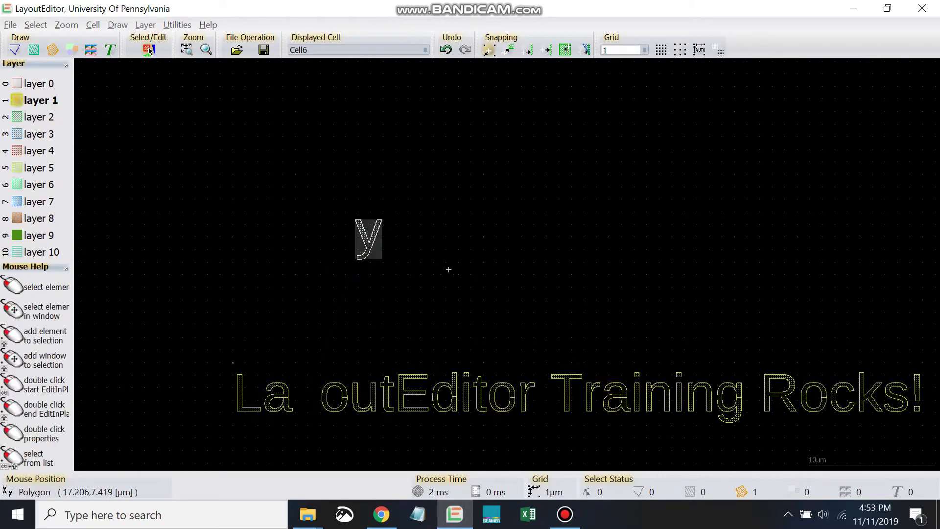
# Start Move/Scale on the letter y to widen it
pyautogui.doubleClick(369, 238)
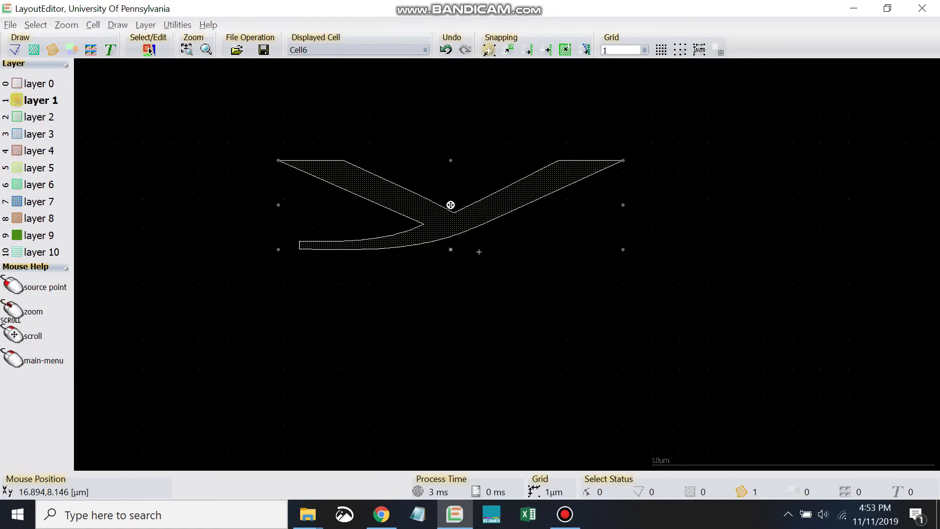
pyautogui.moveTo(630, 242)
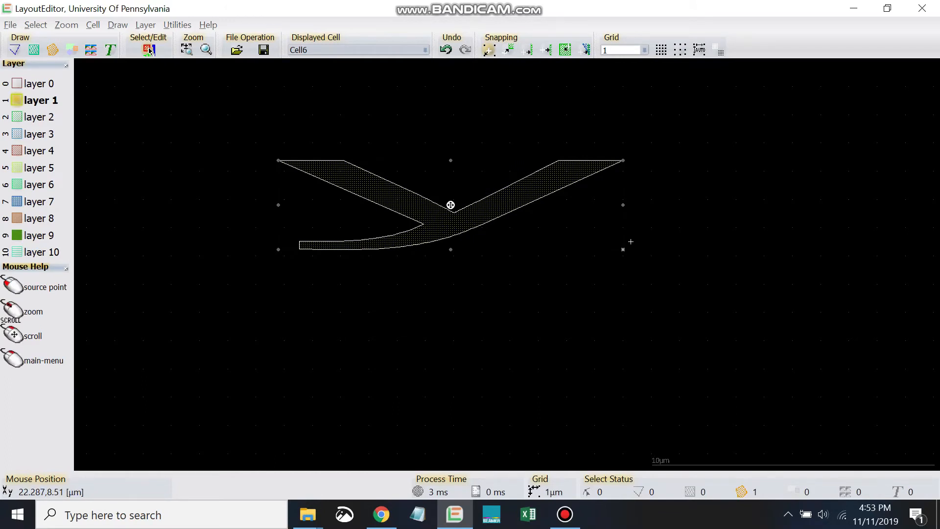
pyautogui.moveTo(622, 249)
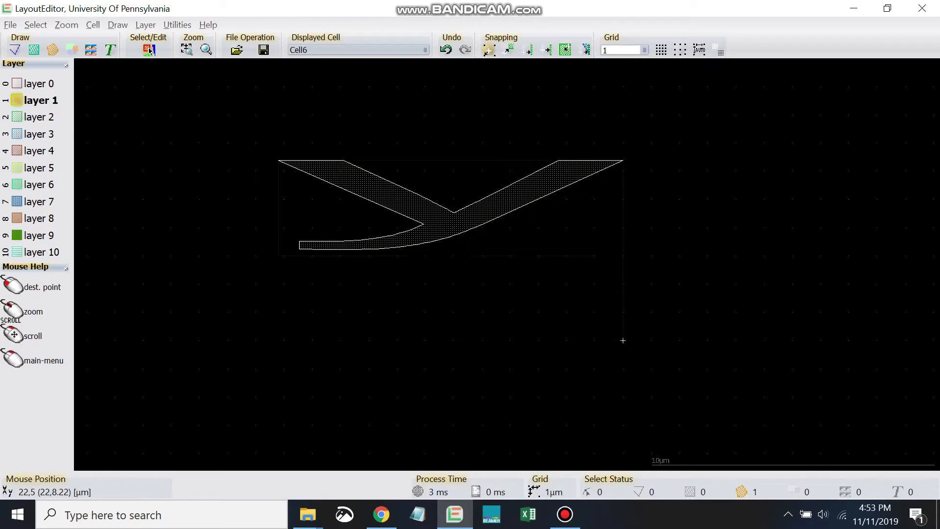
pyautogui.moveTo(509, 227)
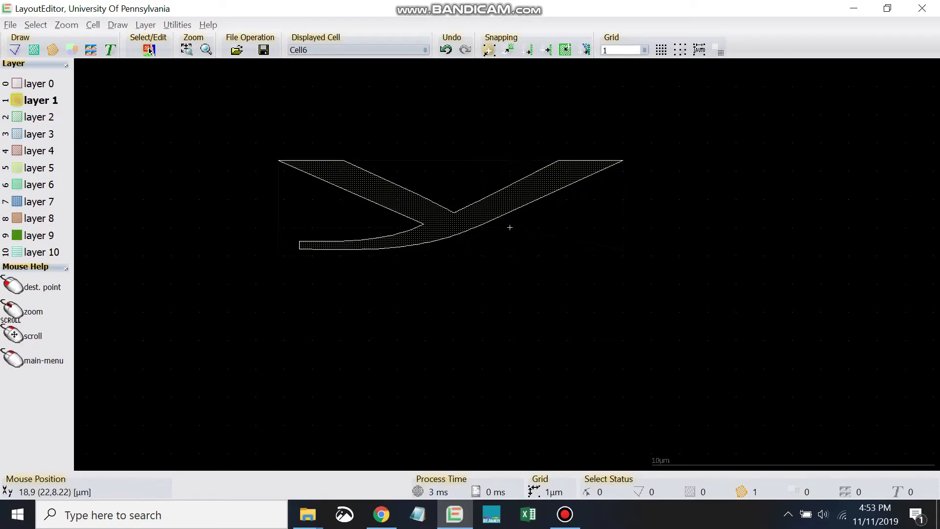
# Move/Scale the y into a tall upright letter, then select the L
pyautogui.rightClick(510, 228)
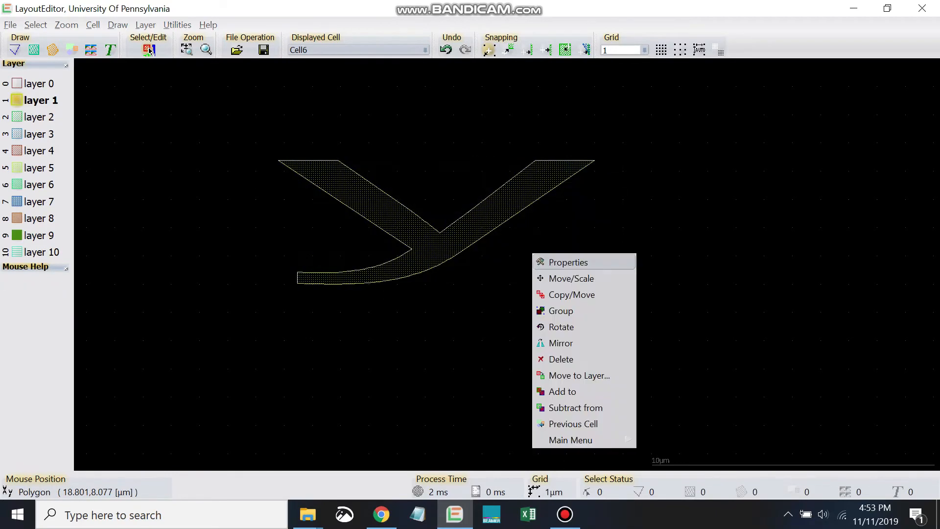
pyautogui.click(572, 278)
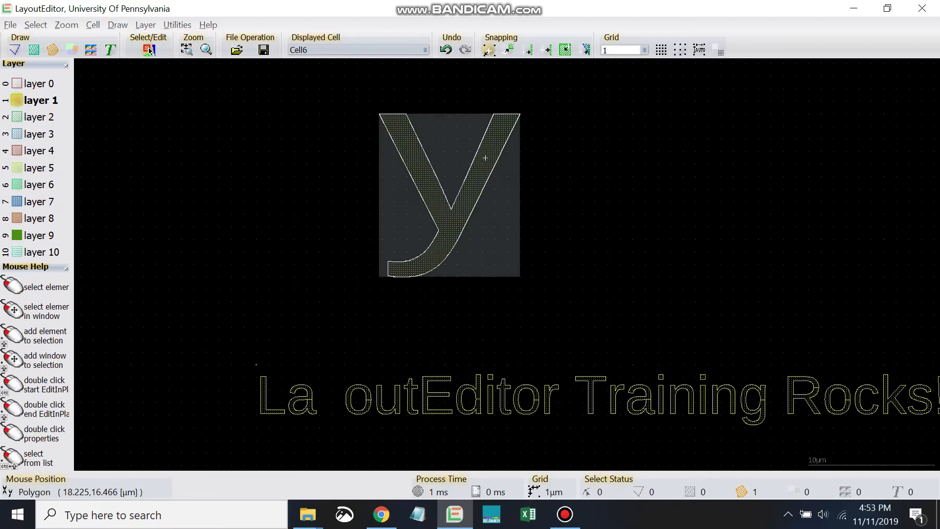
pyautogui.click(449, 196)
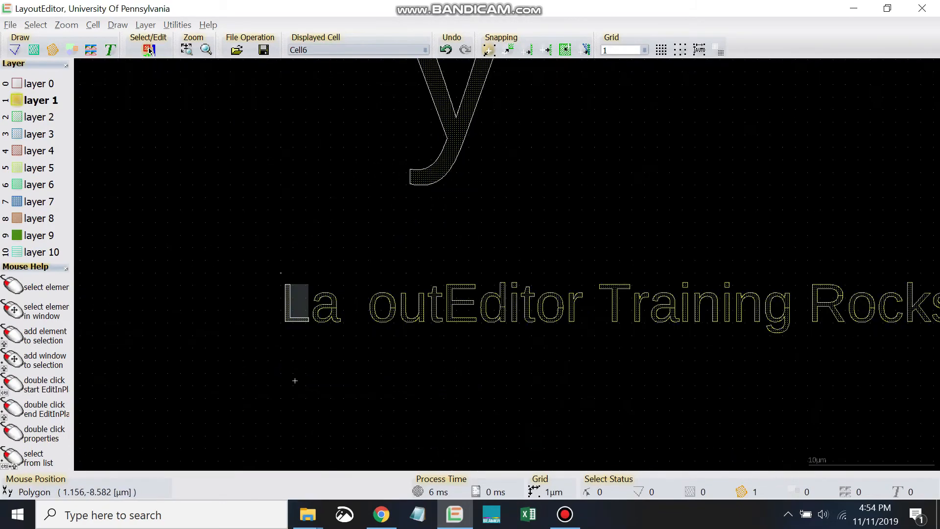
# Copy the u and o below the phrase and enlarge Training's a above it
pyautogui.scroll(-3)
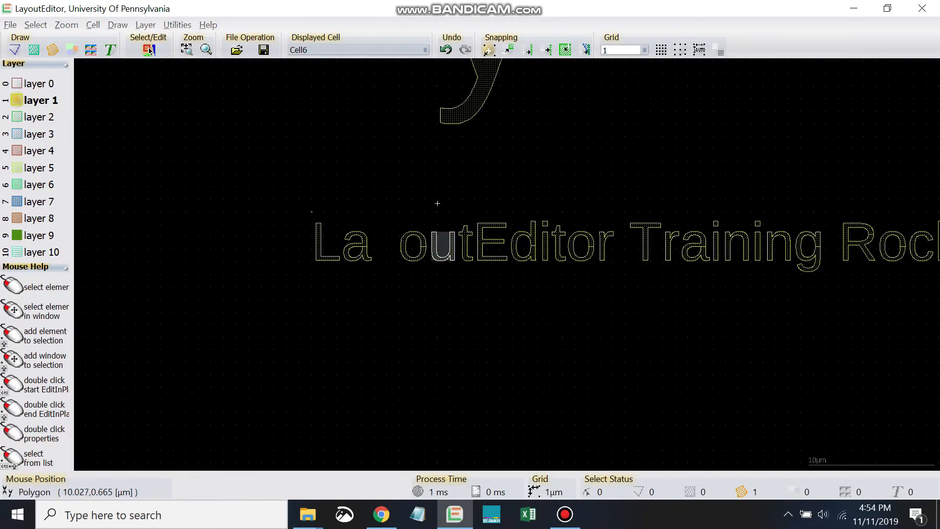
pyautogui.rightClick(462, 264)
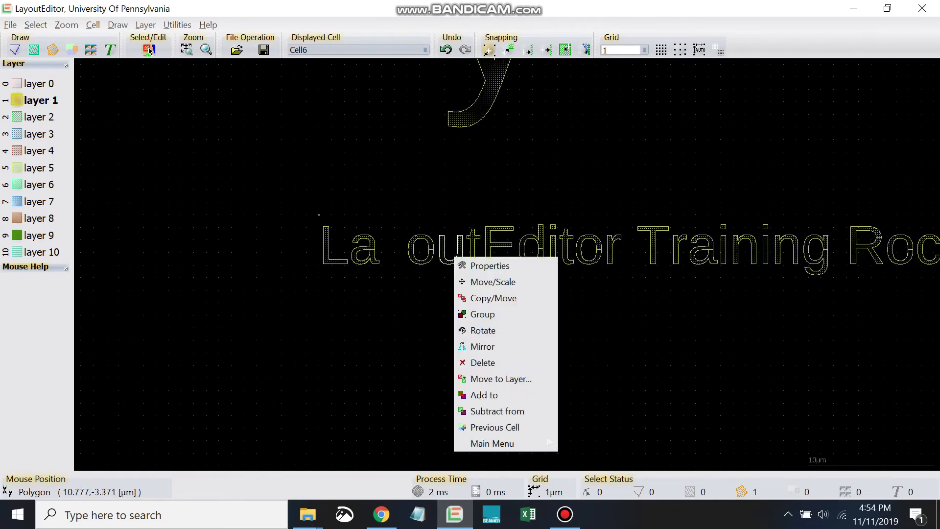
pyautogui.moveTo(492, 299)
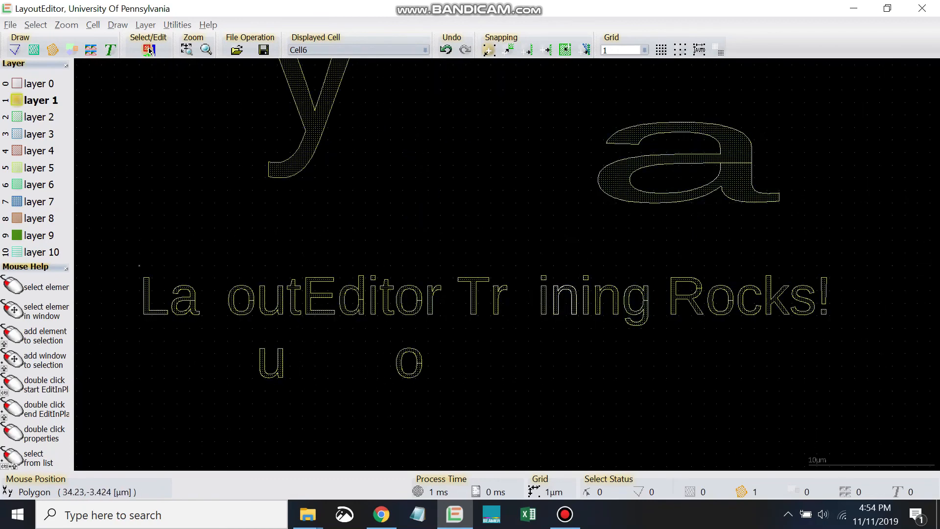
pyautogui.rightClick(558, 309)
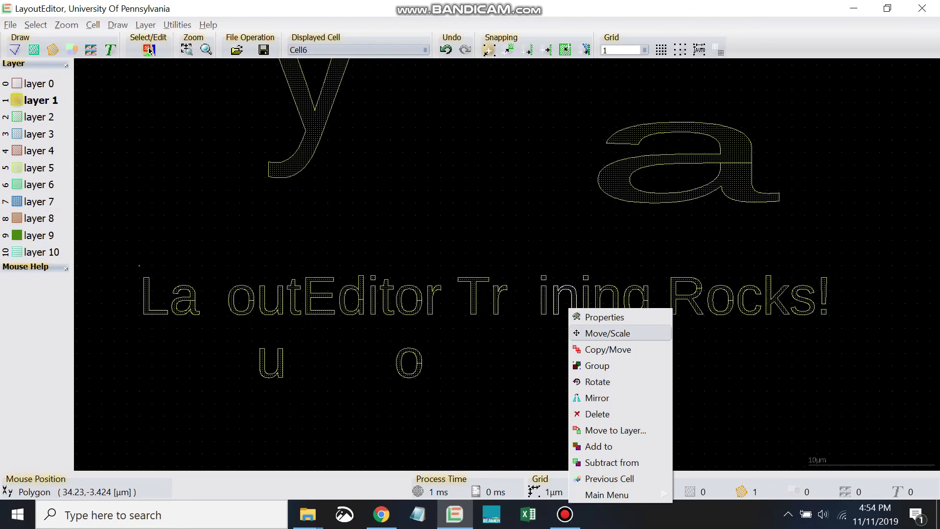
pyautogui.moveTo(606, 349)
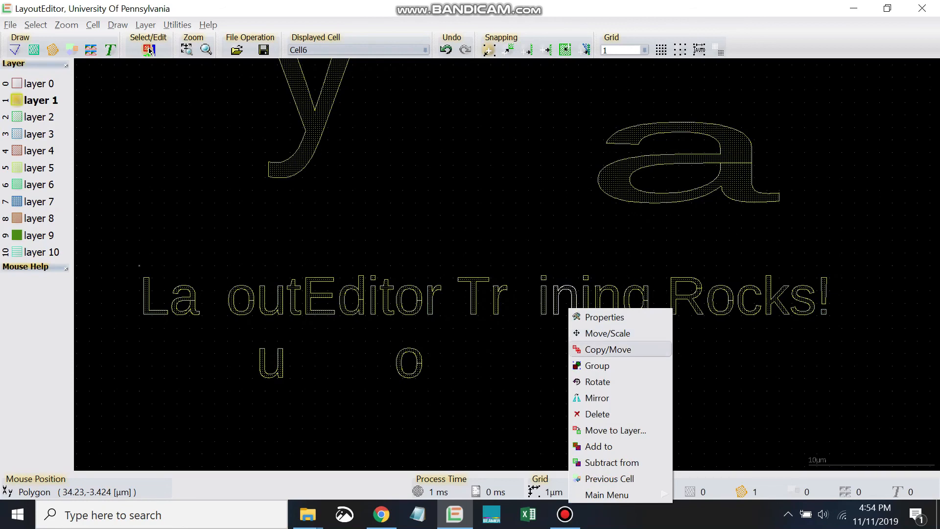